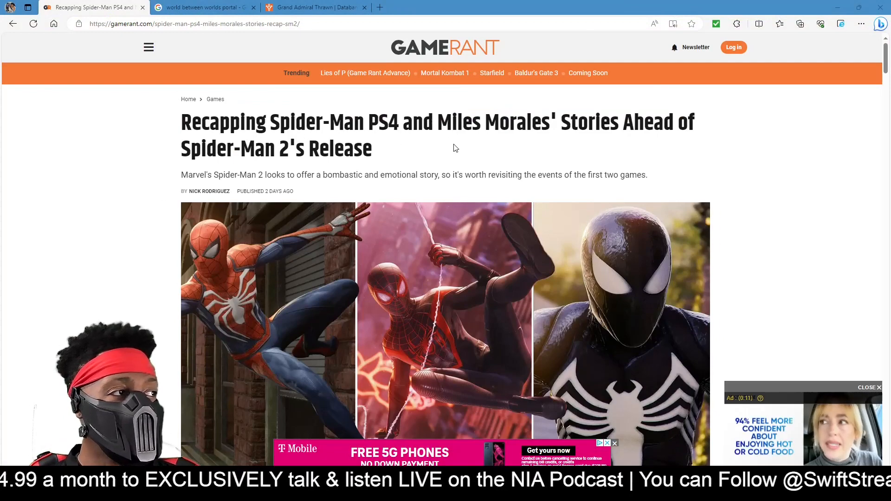
pyautogui.moveTo(209, 192)
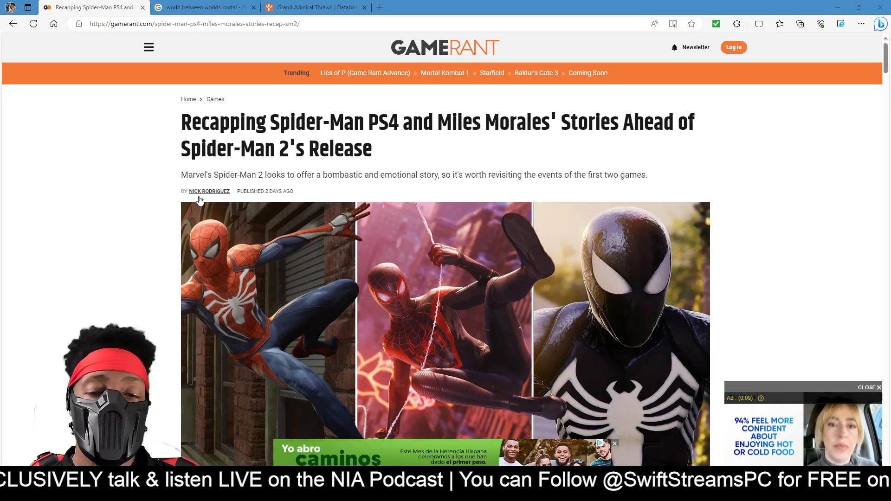
pyautogui.scroll(-3)
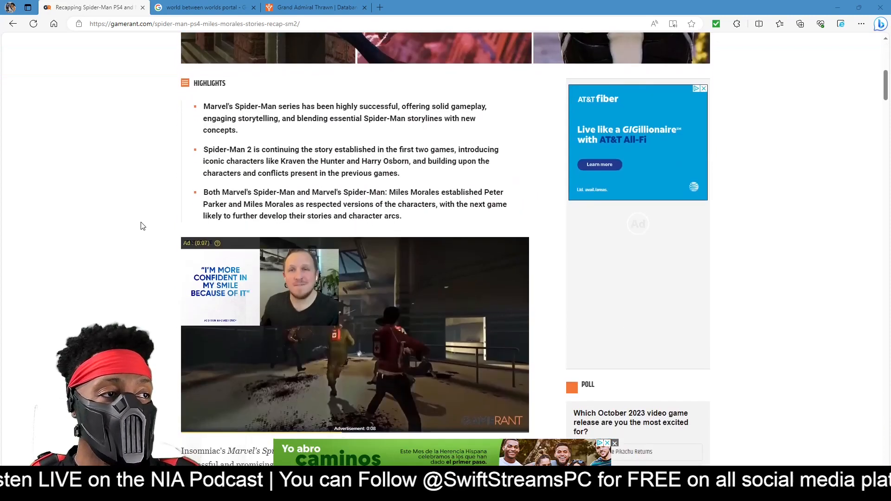
pyautogui.scroll(-3)
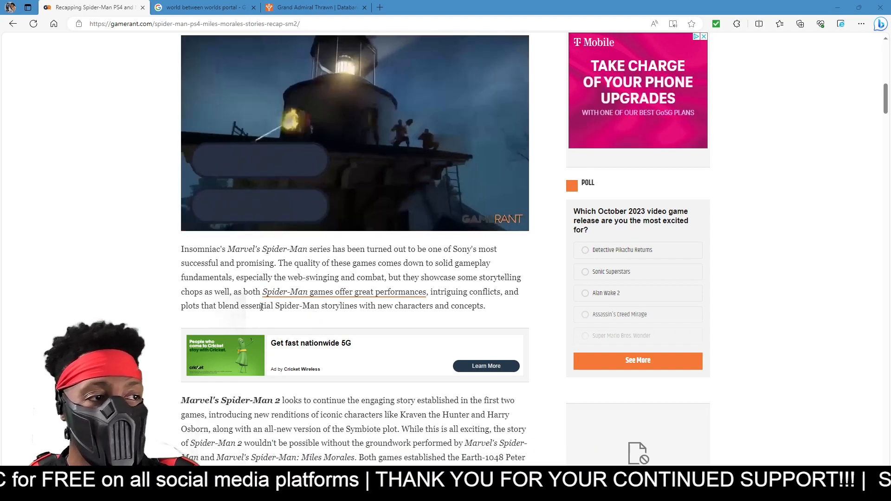
pyautogui.scroll(-3)
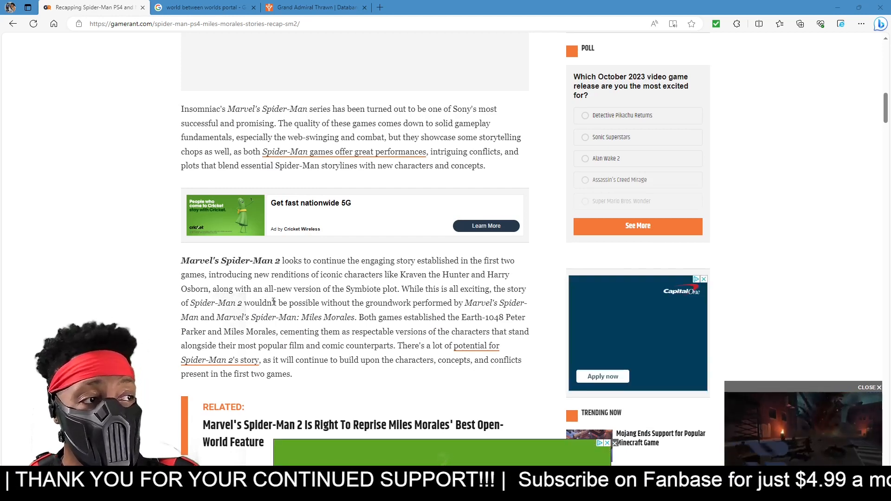
pyautogui.scroll(-3)
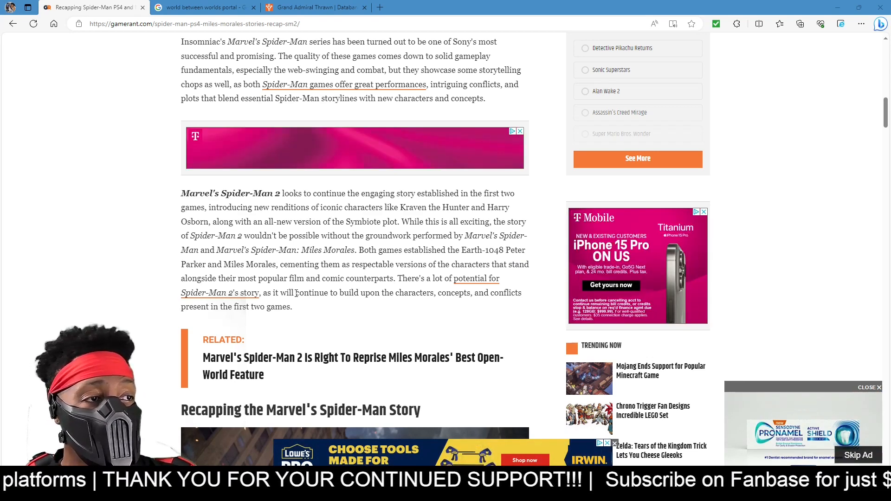
pyautogui.scroll(-3)
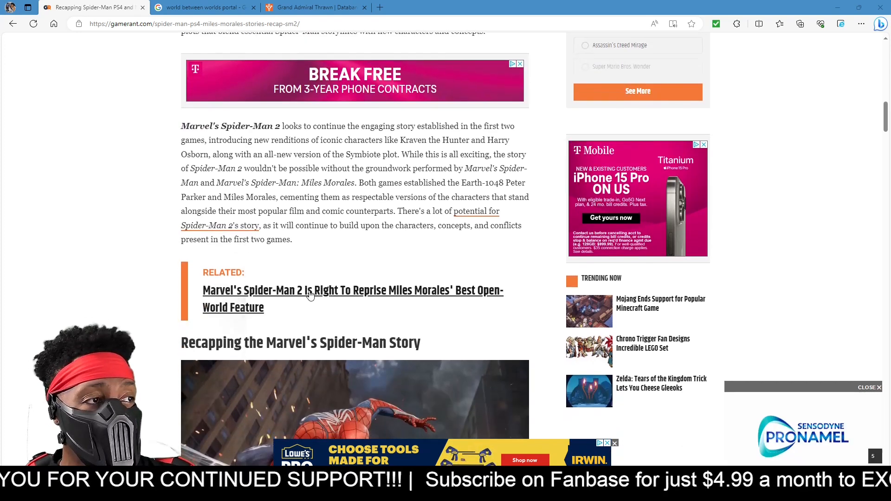
pyautogui.moveTo(323, 243)
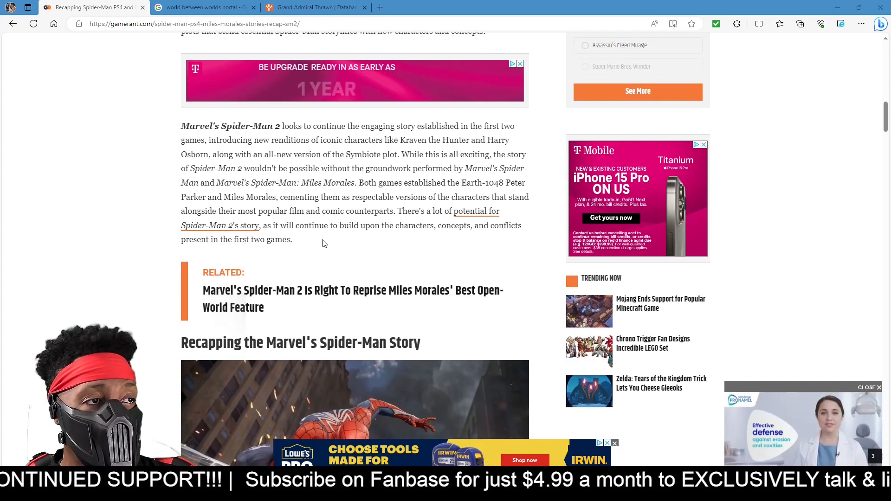
pyautogui.scroll(-3)
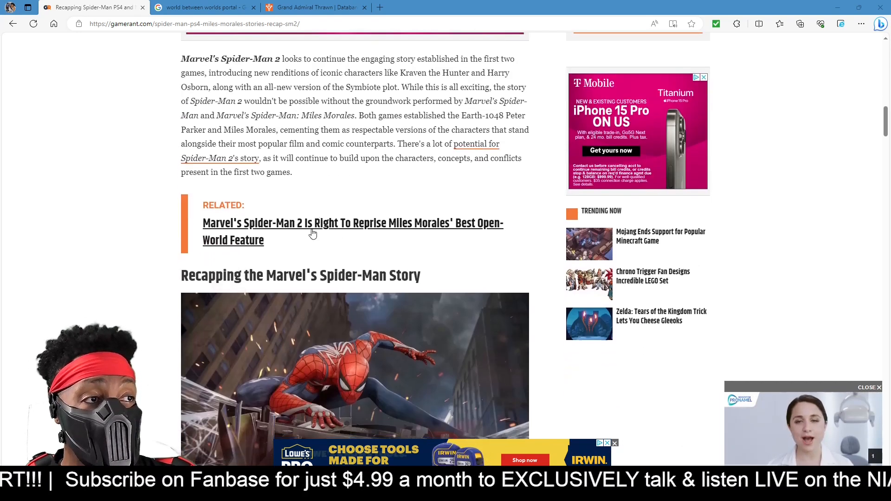
pyautogui.scroll(-3)
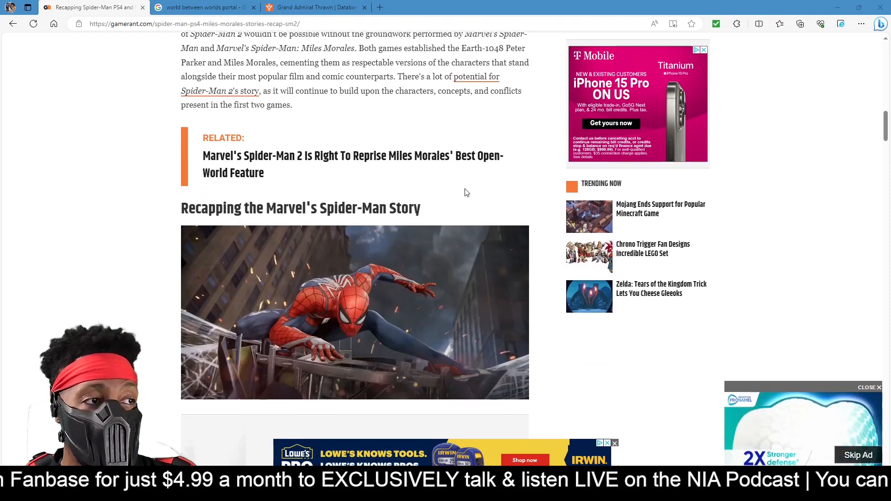
pyautogui.scroll(-3)
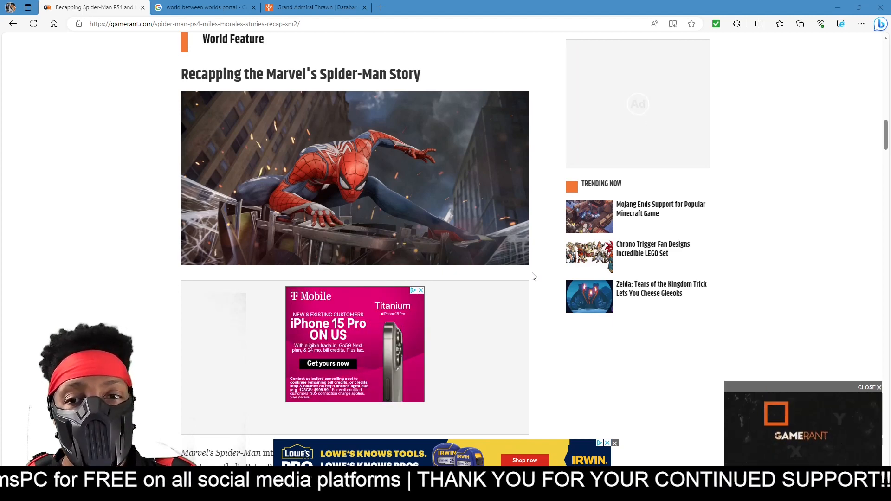
pyautogui.scroll(-3)
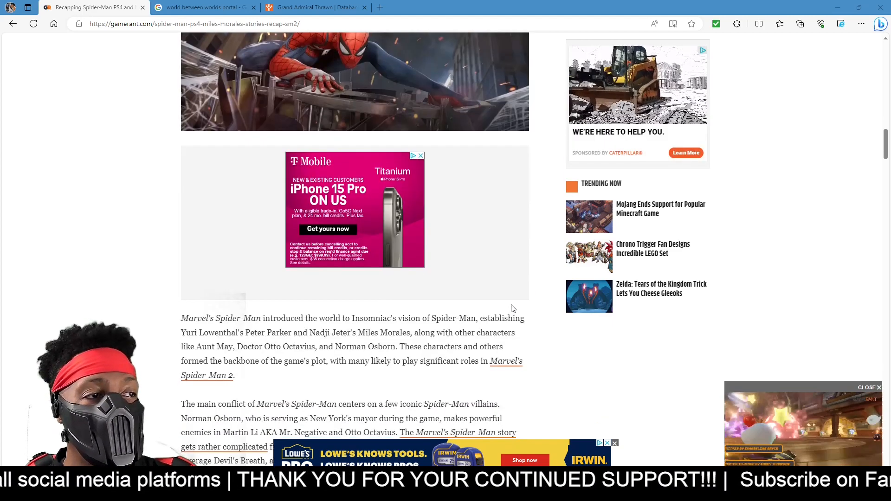
pyautogui.scroll(-3)
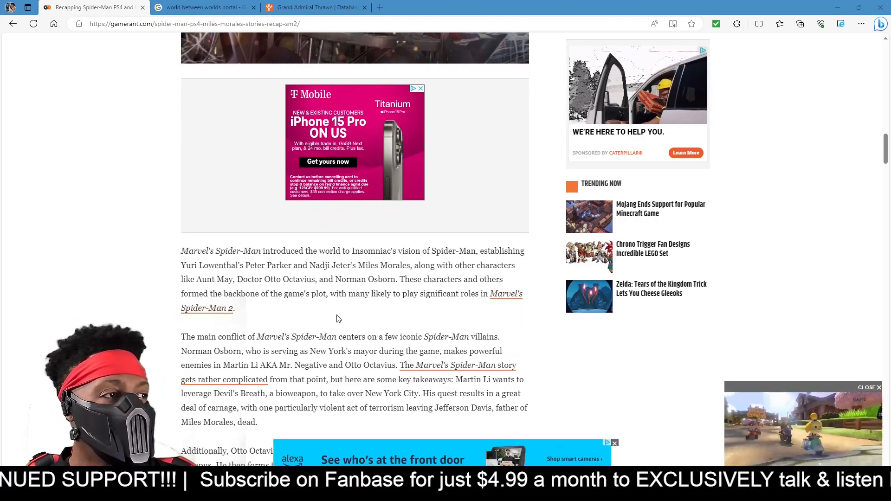
pyautogui.scroll(-3)
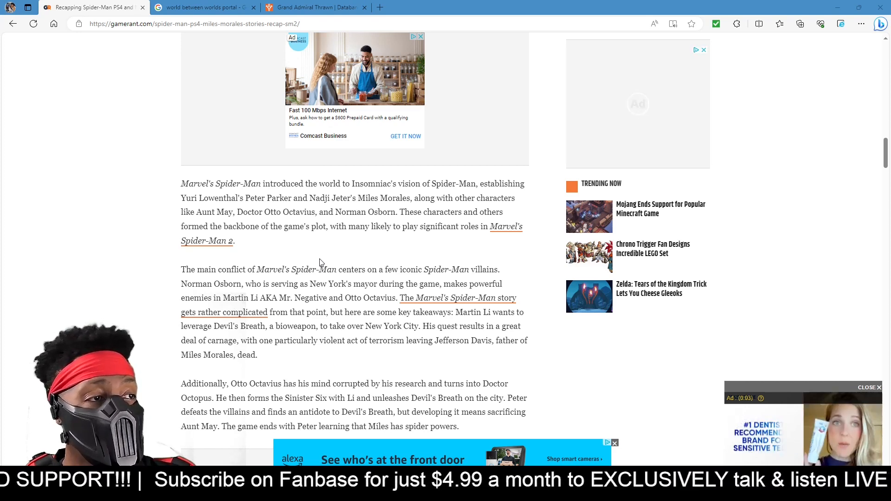
pyautogui.scroll(-3)
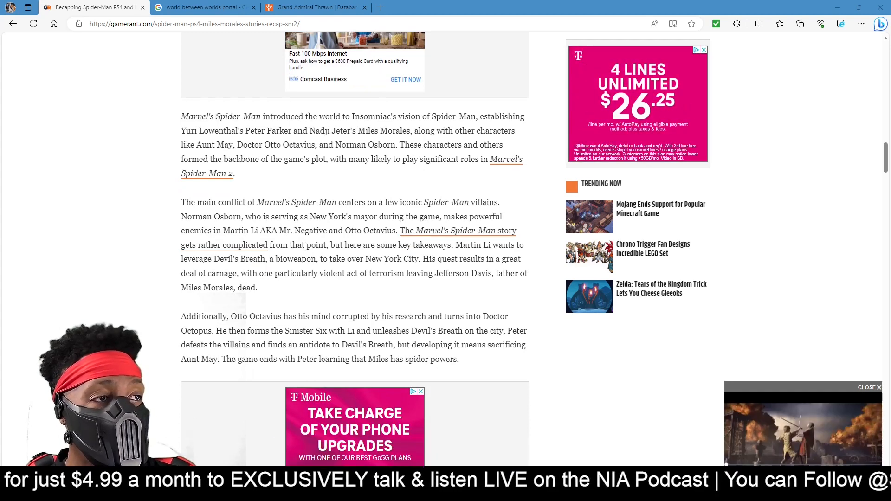
pyautogui.scroll(-3)
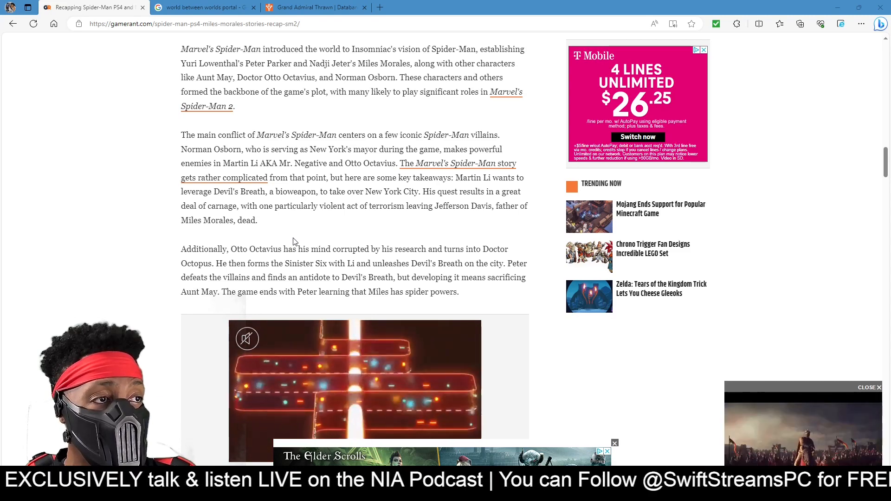
pyautogui.scroll(-3)
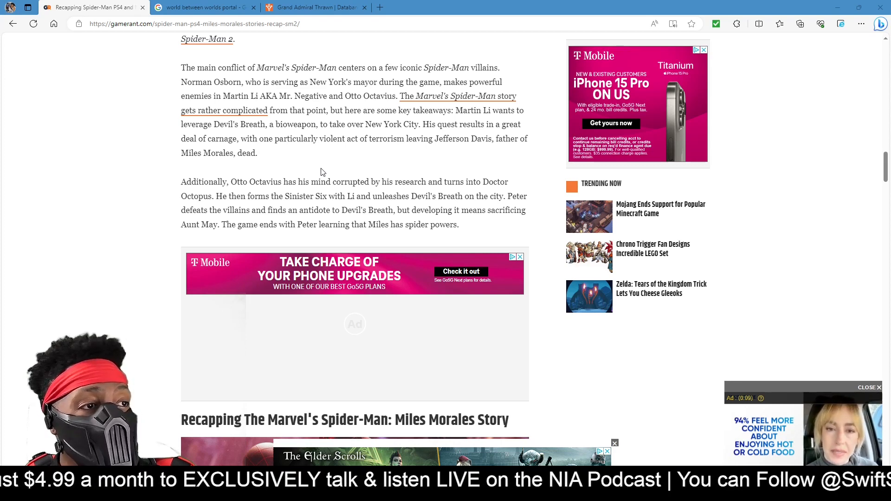
pyautogui.scroll(-3)
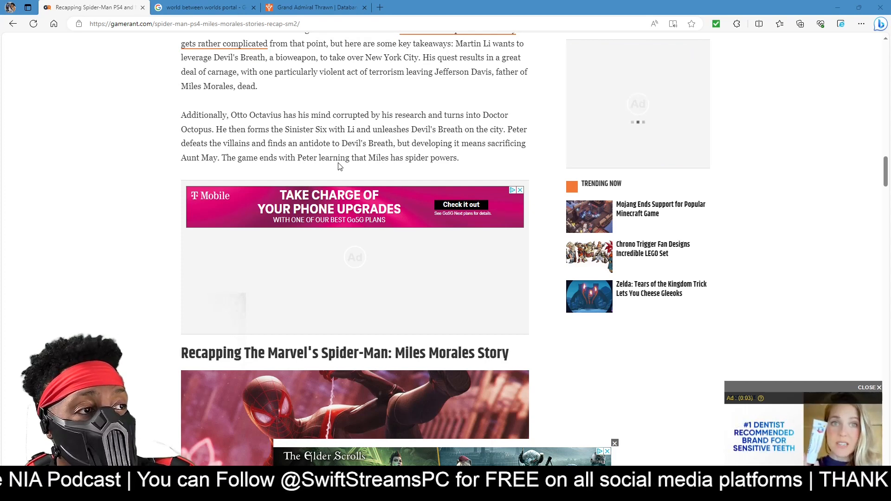
pyautogui.scroll(-3)
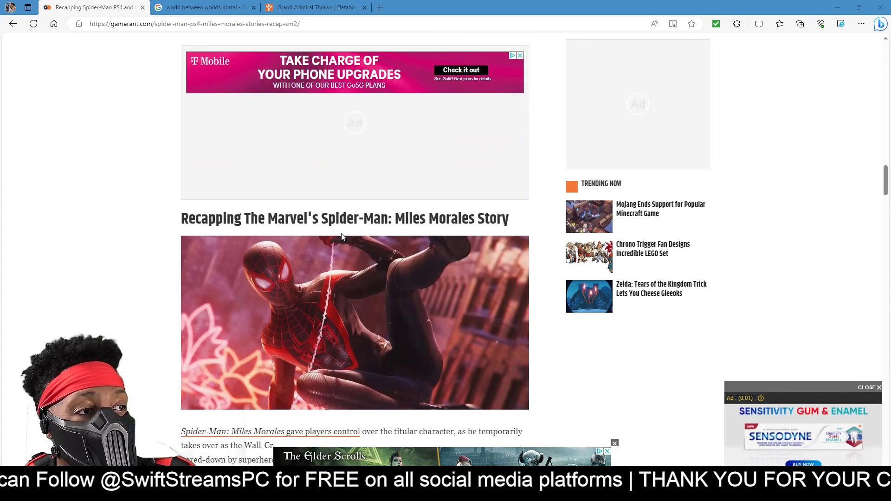
pyautogui.scroll(-3)
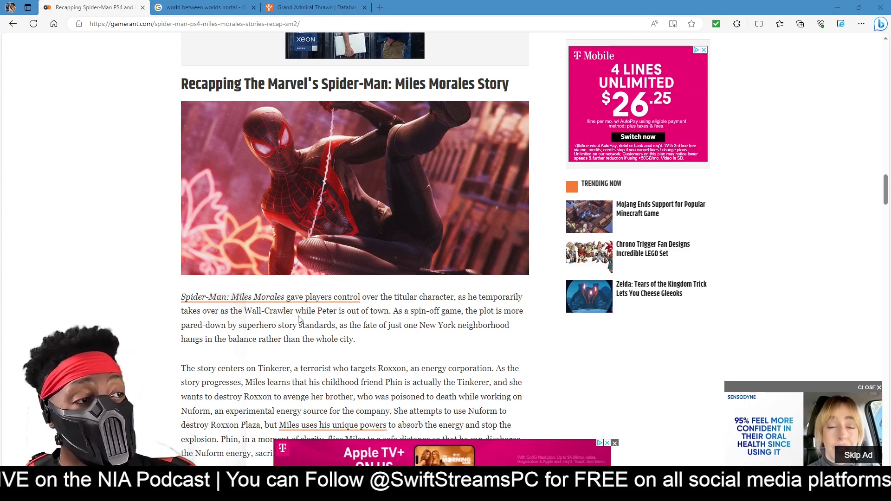
pyautogui.scroll(-3)
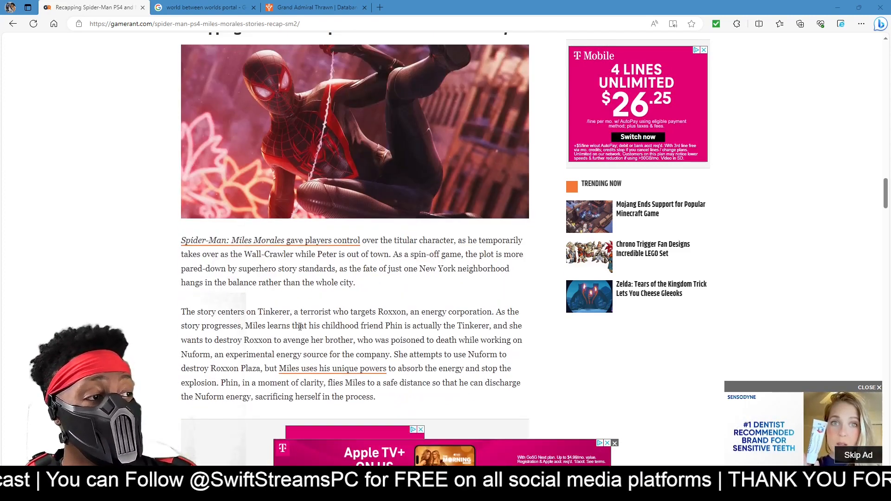
pyautogui.scroll(-3)
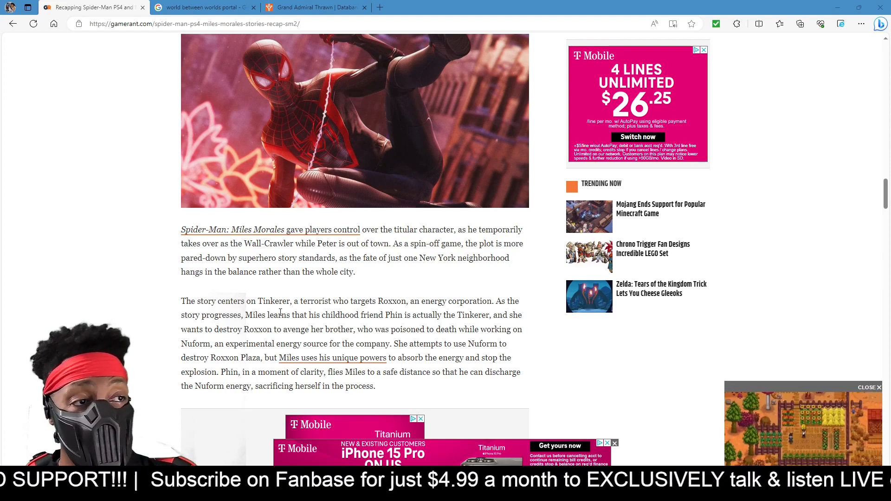
pyautogui.scroll(-3)
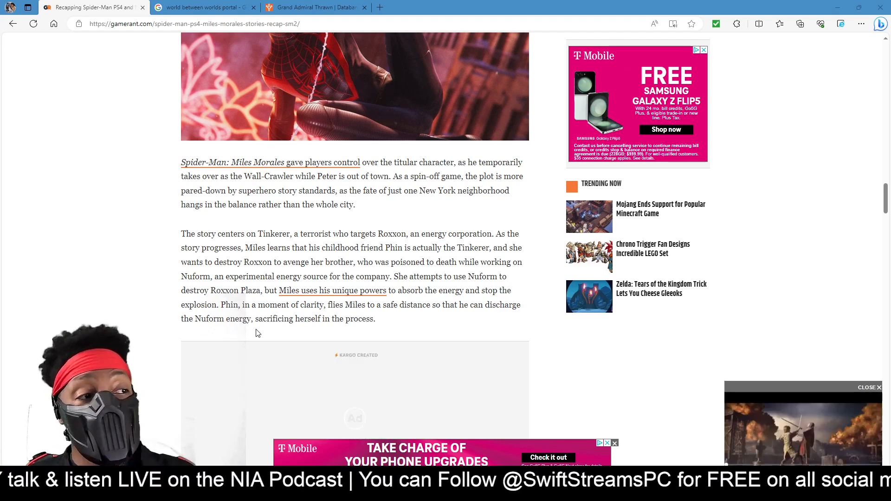
pyautogui.scroll(-3)
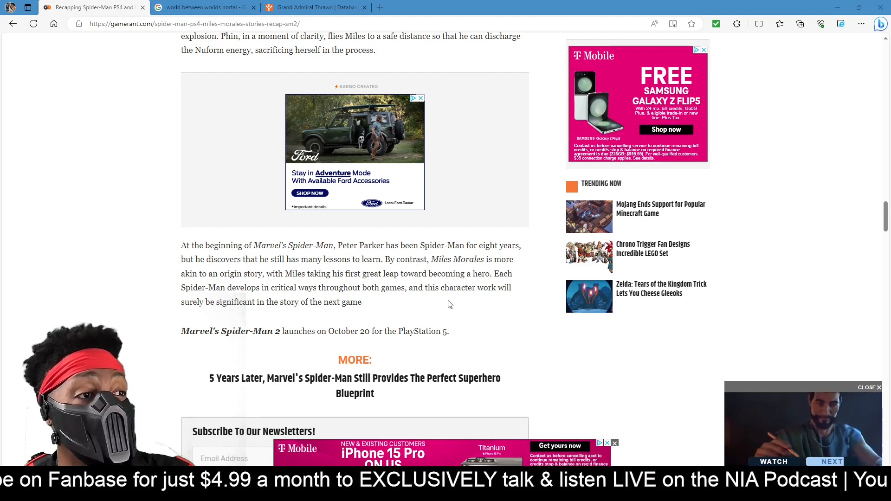
pyautogui.moveTo(462, 308)
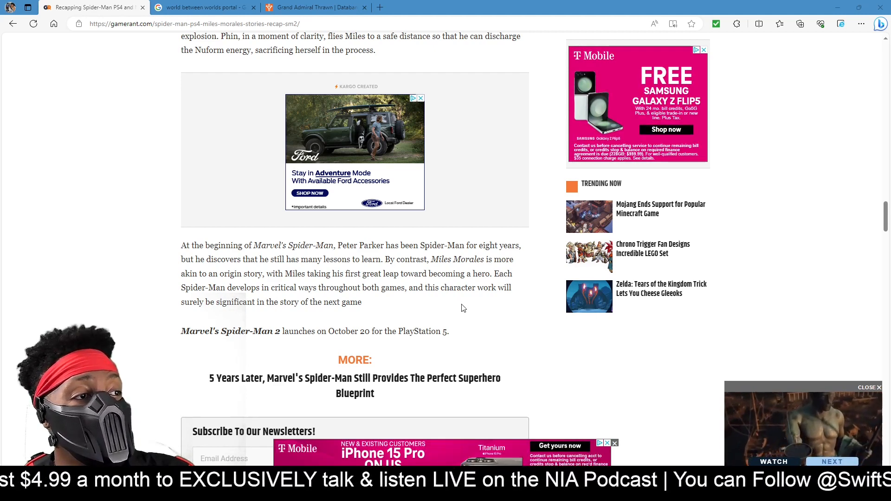